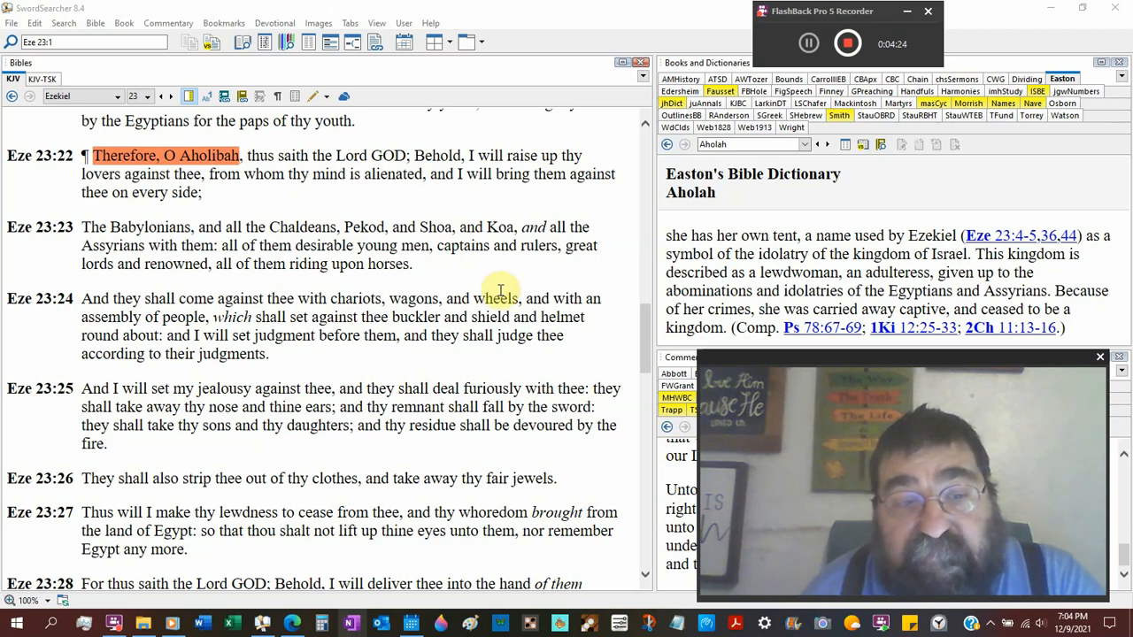
- Scroll the KJV pane past Ezekiel 23:22–23 to bring verses 24–30 into view
scroll("down", 3)
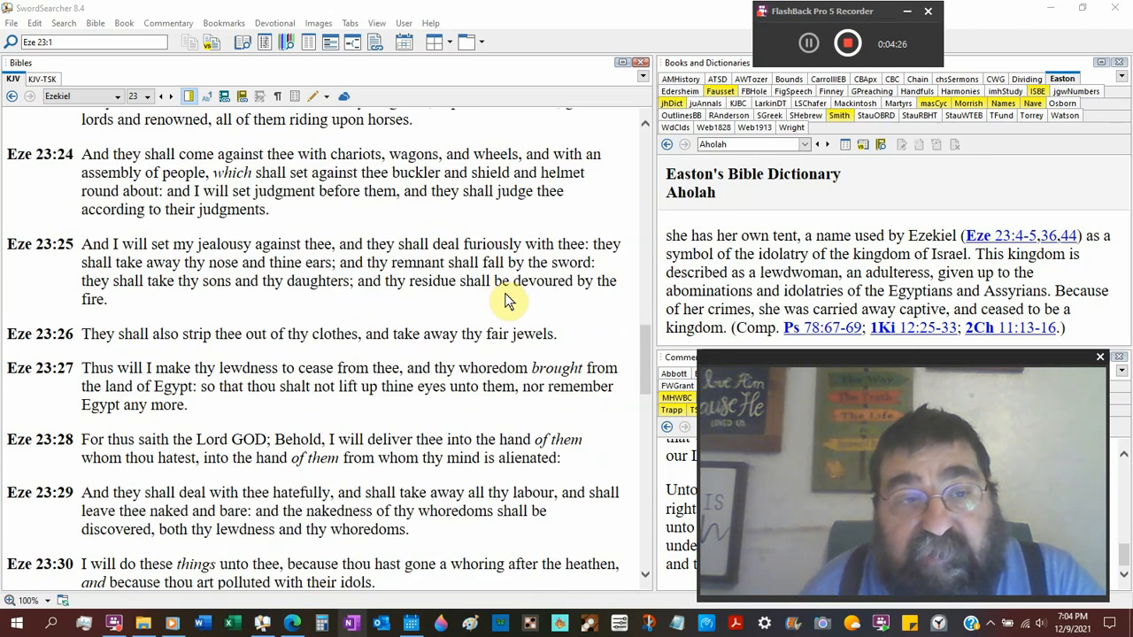
scroll("down", 3)
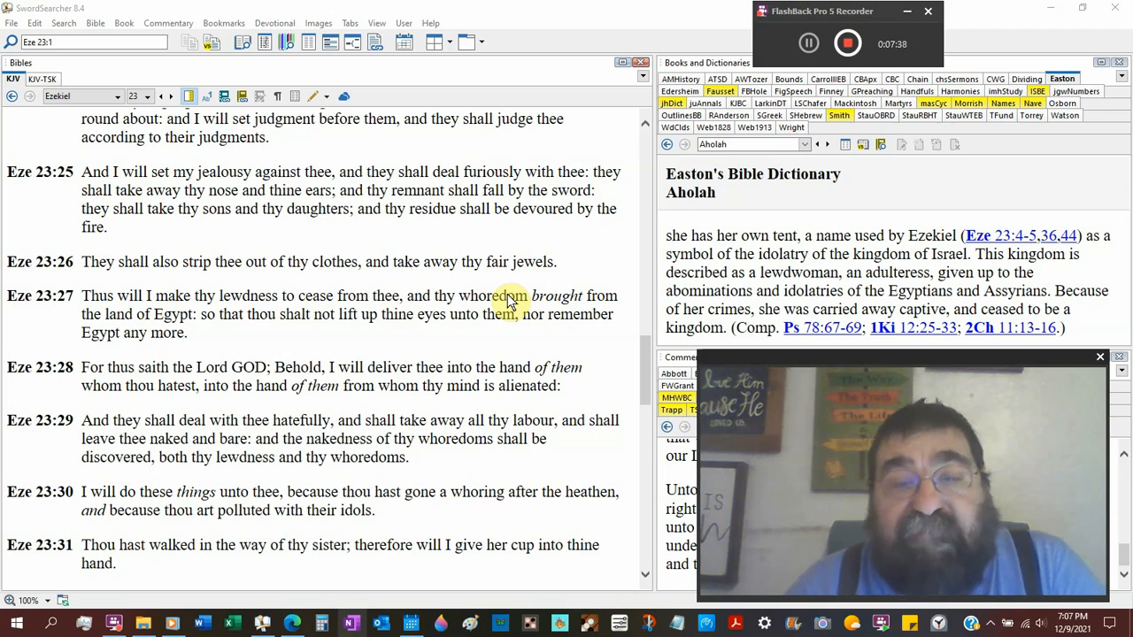
mouse_move(518, 100)
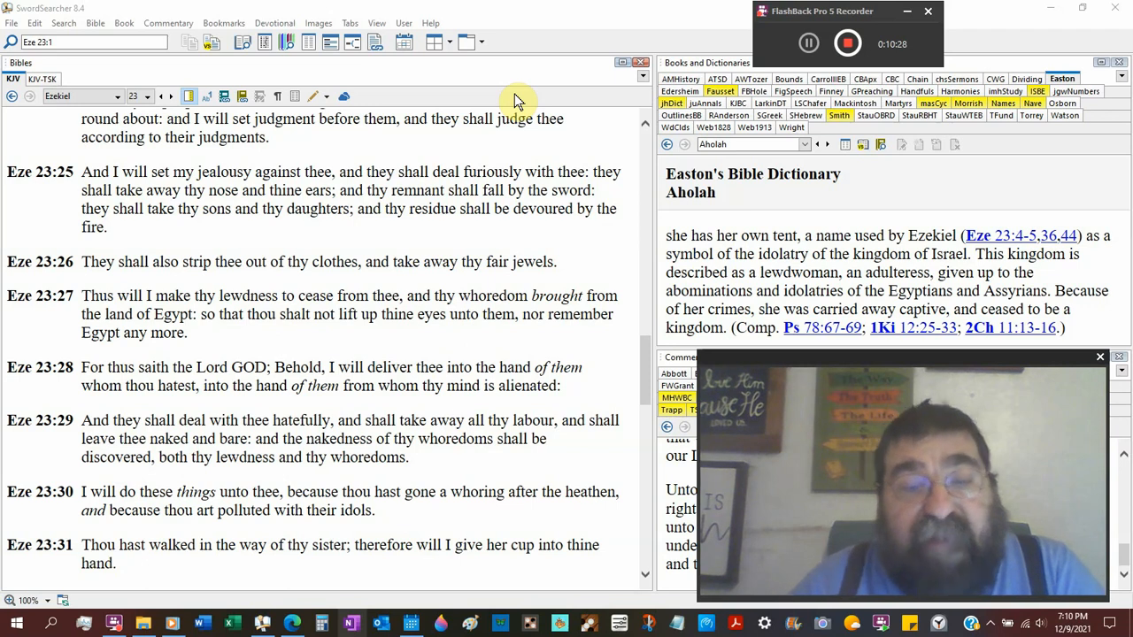
mouse_move(7, 9)
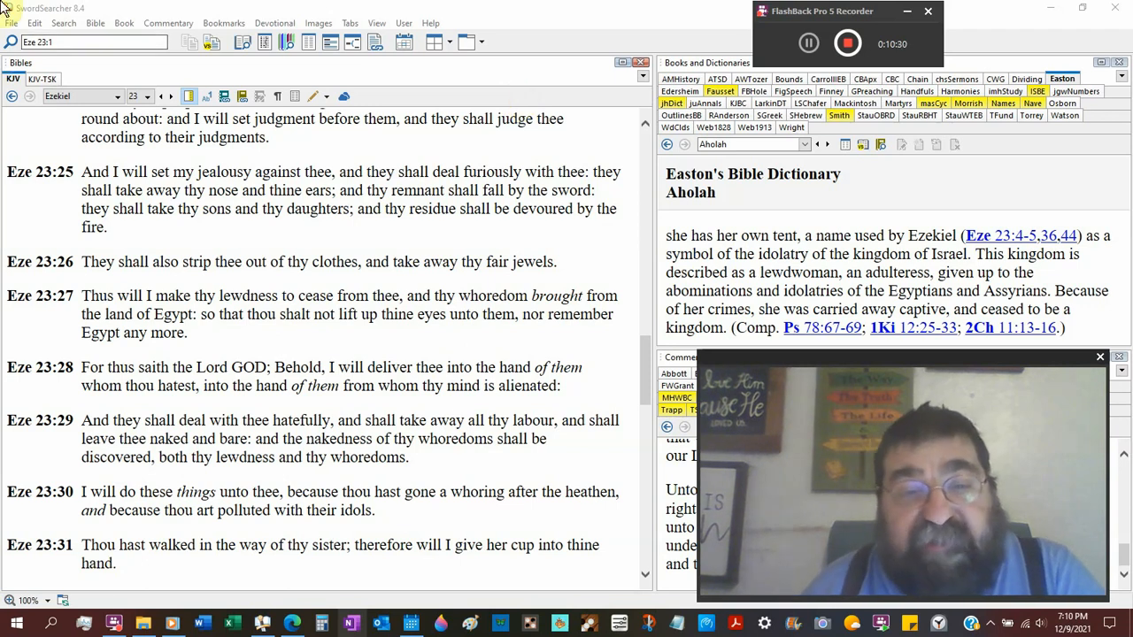
- Scroll the KJV pane further down Ezekiel 23 to show verses 29–37
scroll("down", 3)
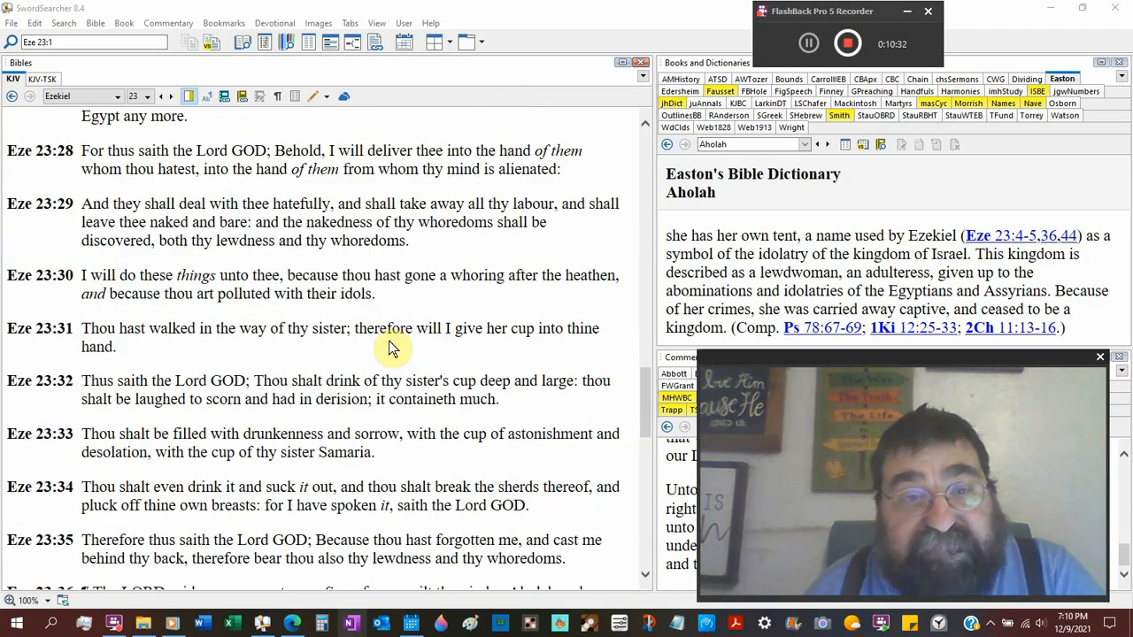
scroll("down", 3)
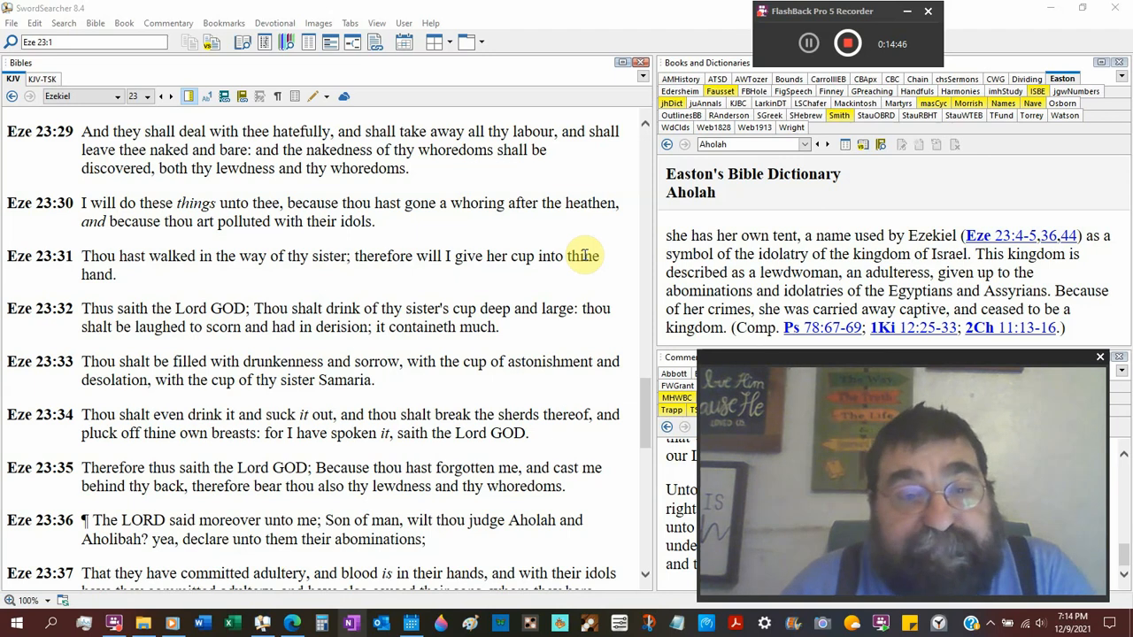
mouse_move(404, 284)
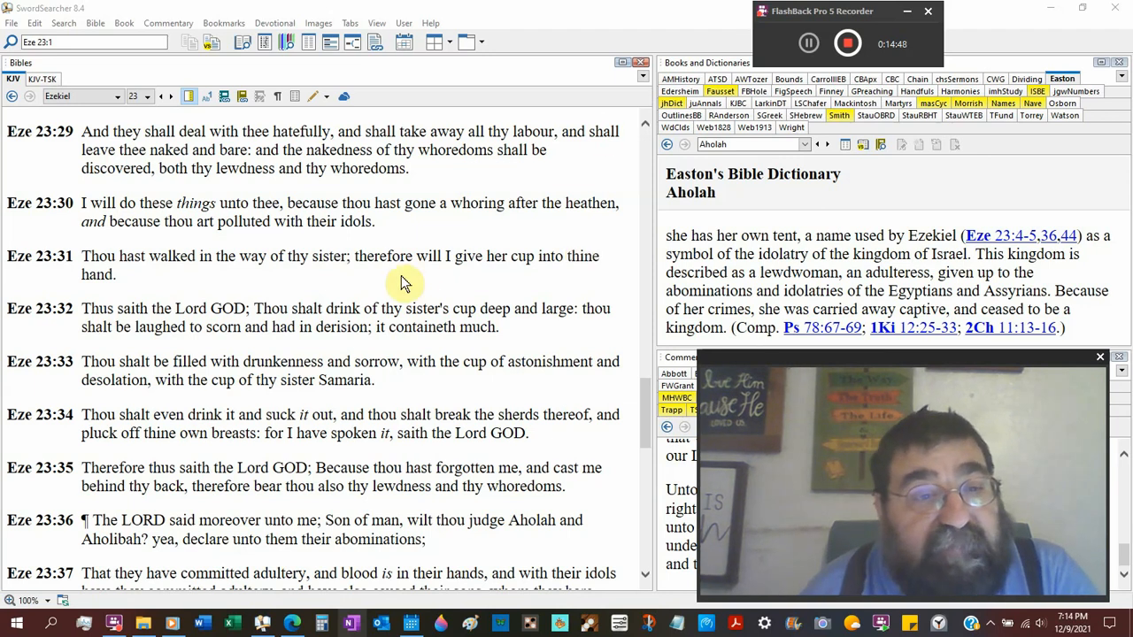
mouse_move(618, 9)
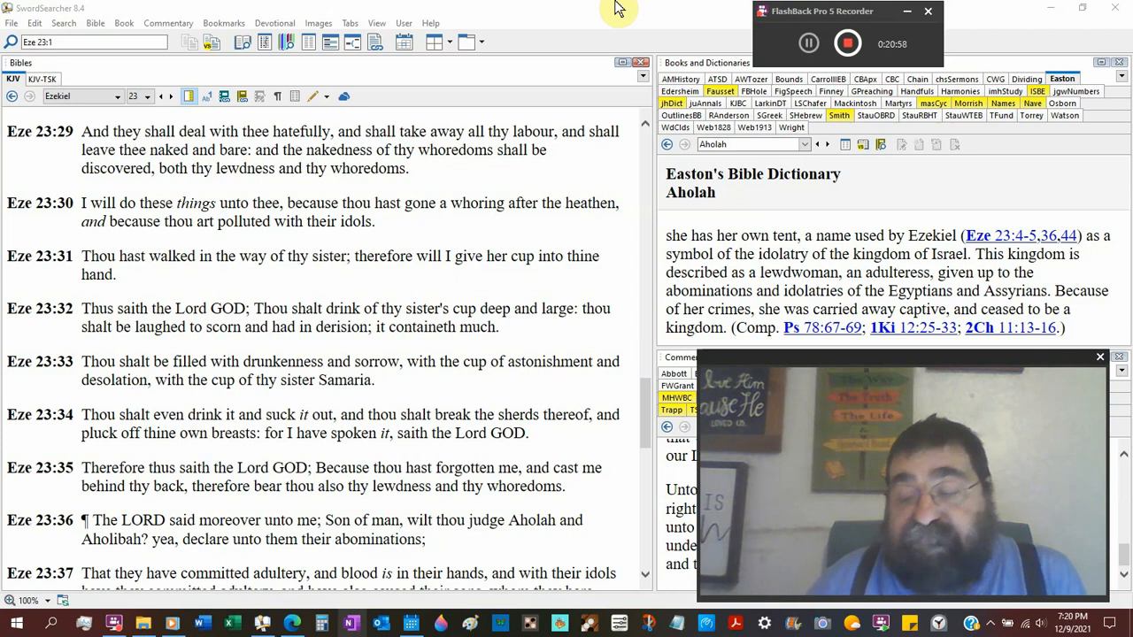
- Scroll the KJV pane down so Ezekiel 23:33–40 is displayed
scroll("down", 3)
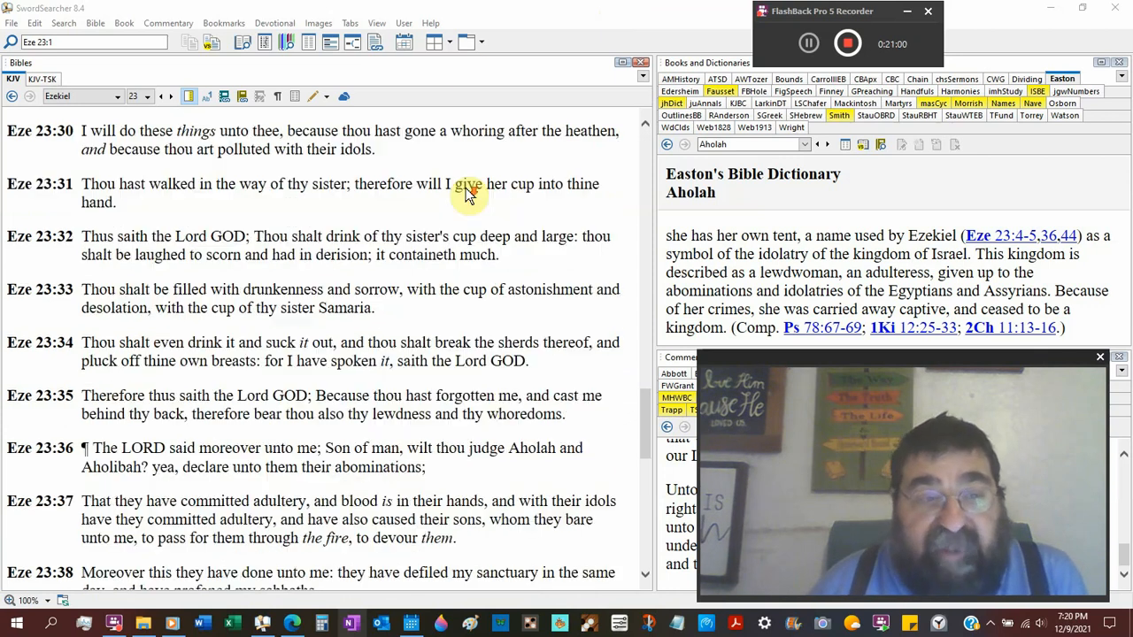
scroll("down", 3)
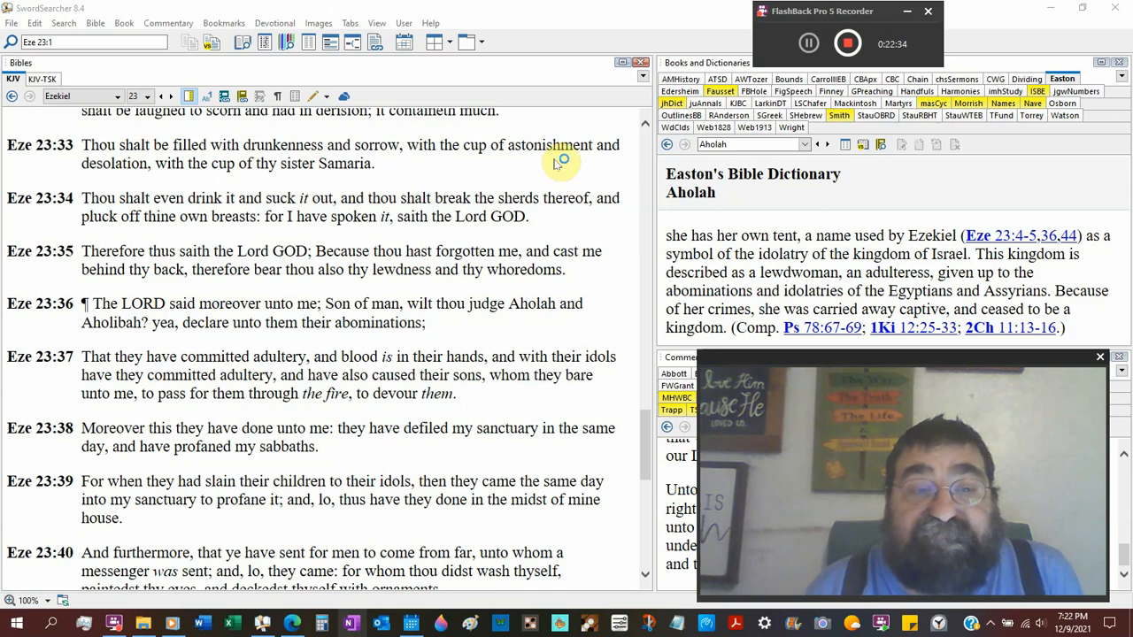
mouse_move(557, 163)
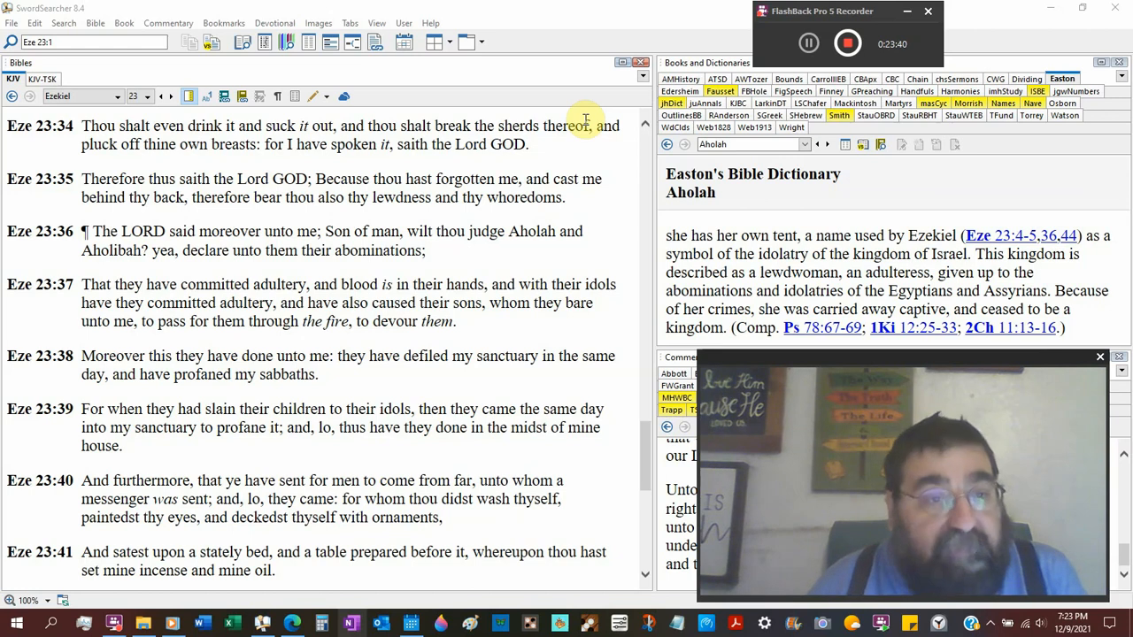
mouse_move(473, 274)
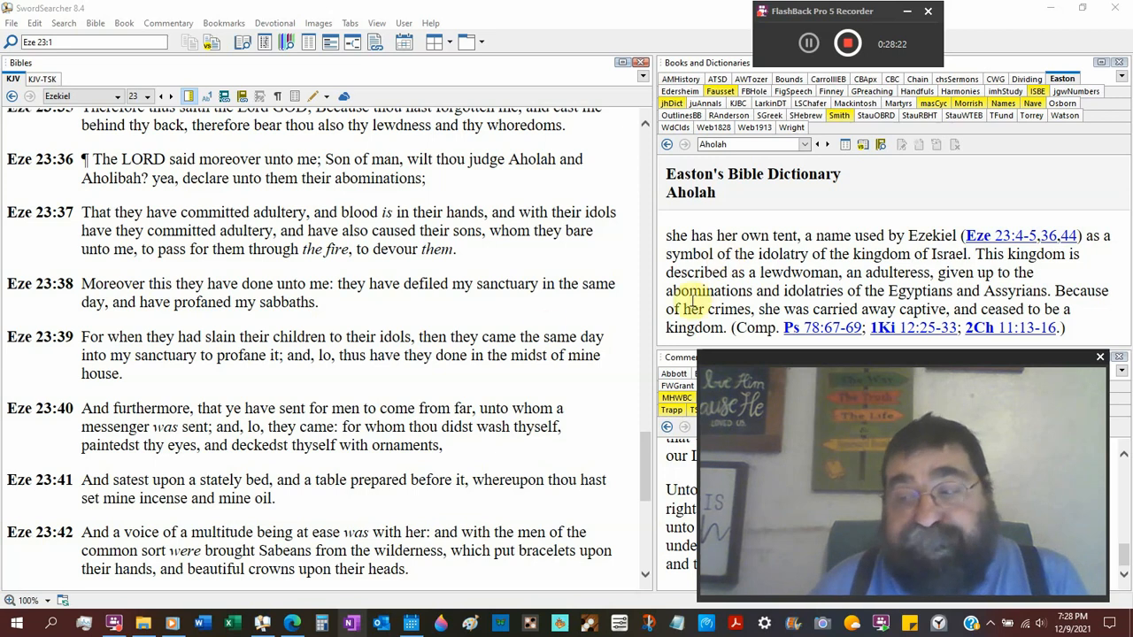
- Scroll the KJV pane to Ezekiel 23:38–45, showing Aholah and Aholibah in verse 44
scroll("down", 3)
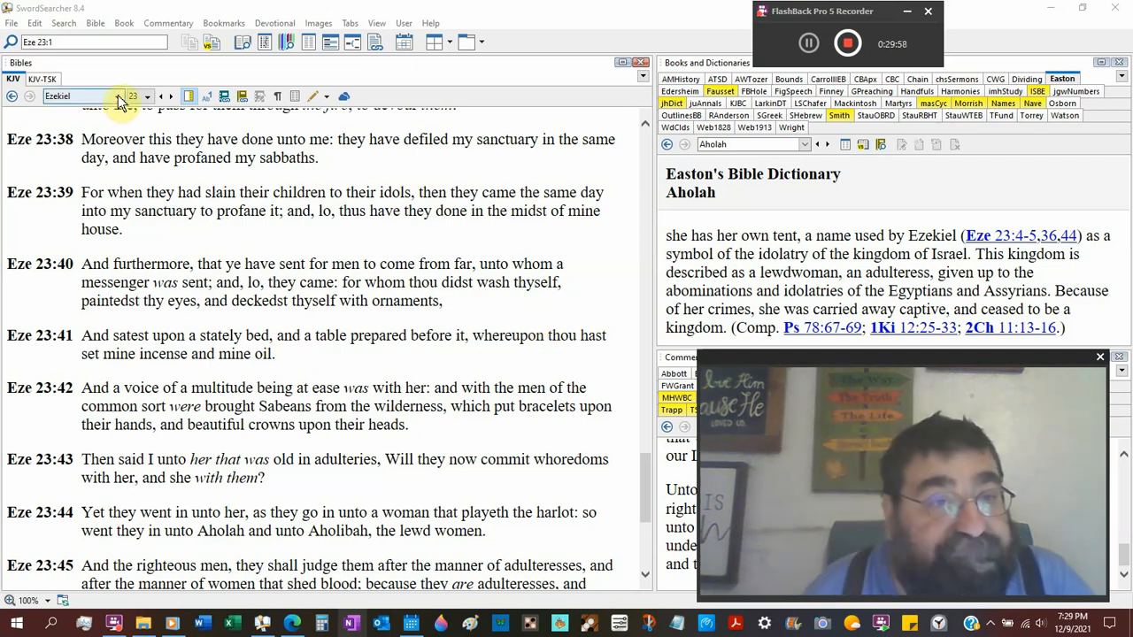
- Go to 2 Kings chapter 9 using the Bible book list
left_click(120, 95)
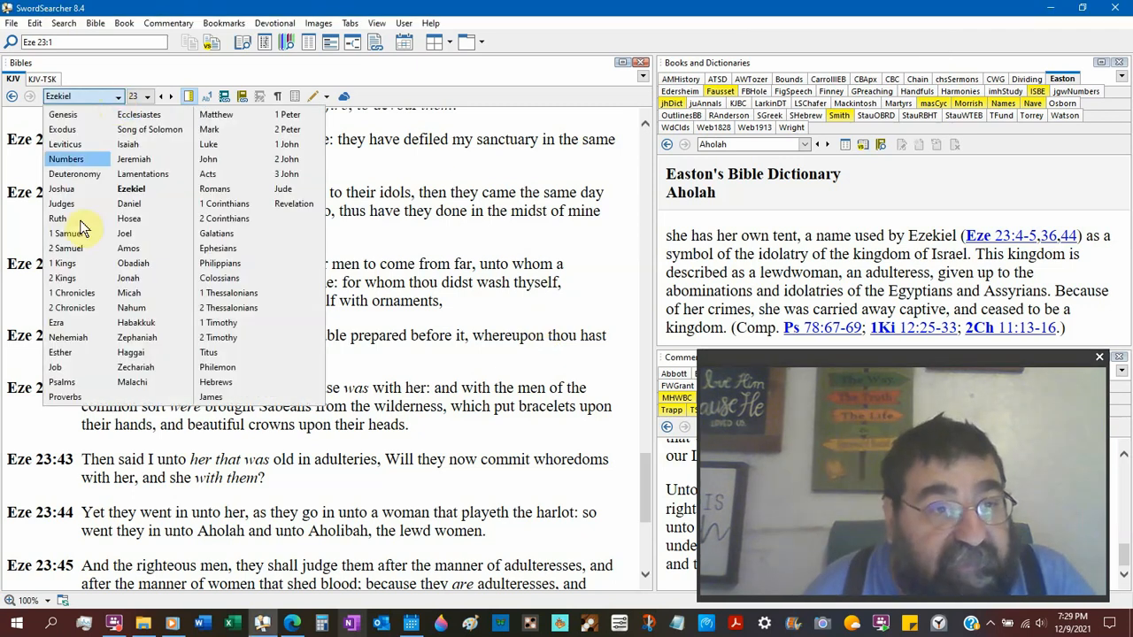
left_click(62, 277)
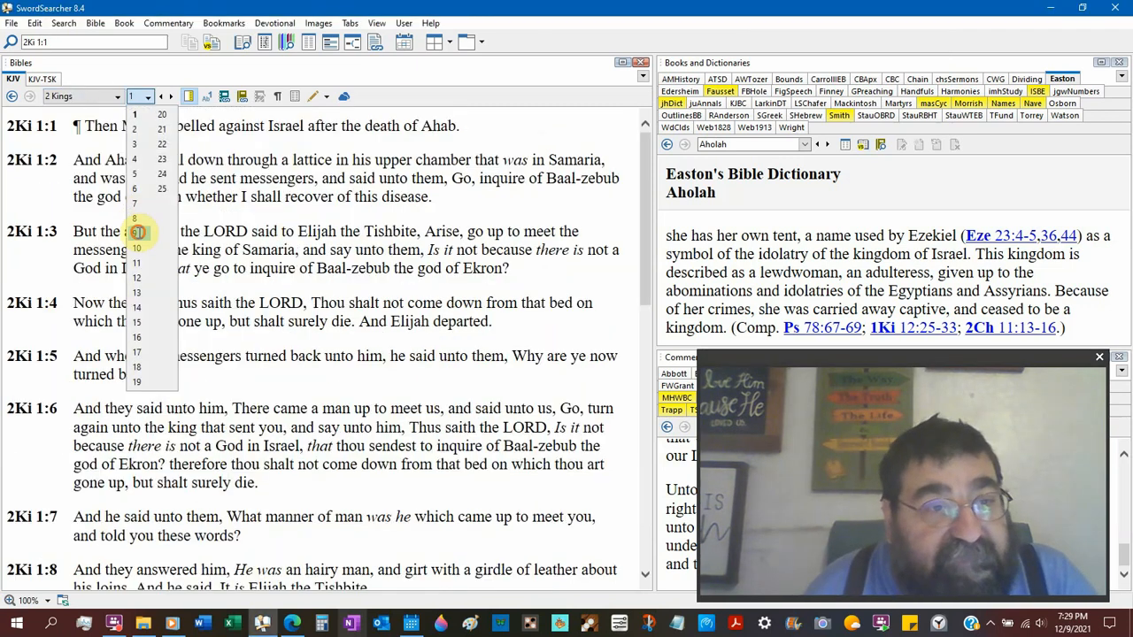
left_click(136, 233)
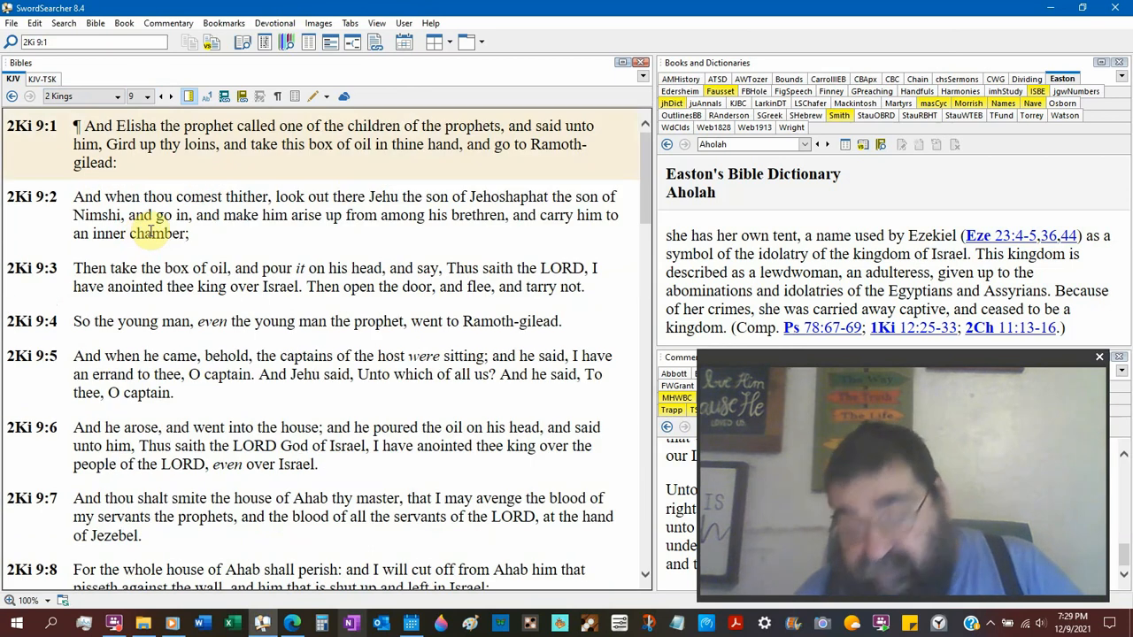
- Scroll down through the Bible text in the KJV pane
scroll("down", 3)
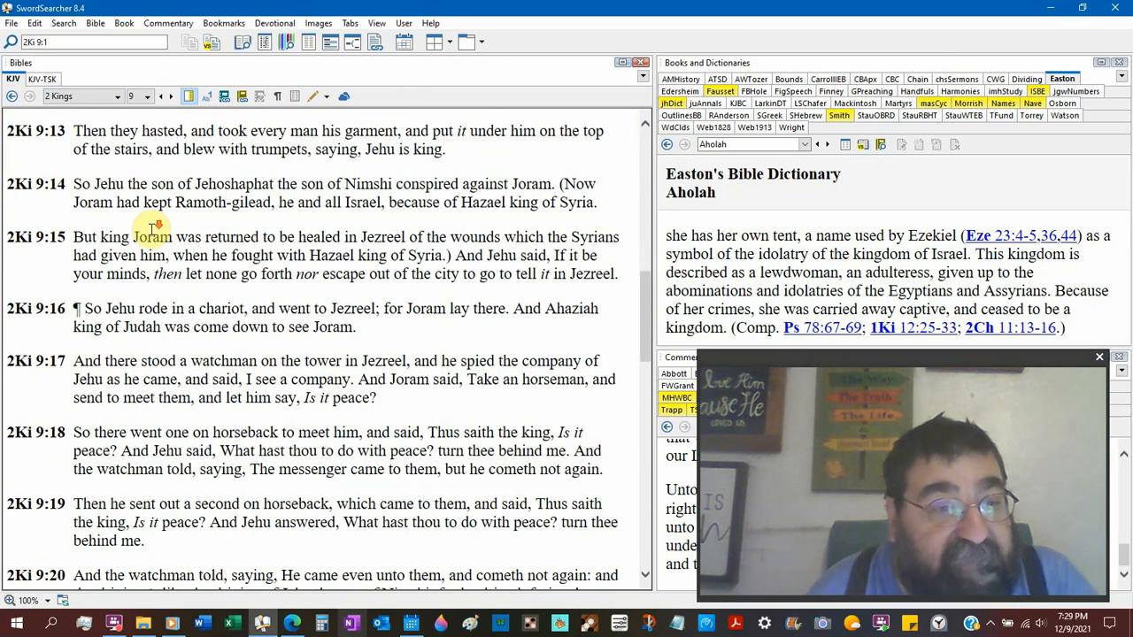
scroll("down", 3)
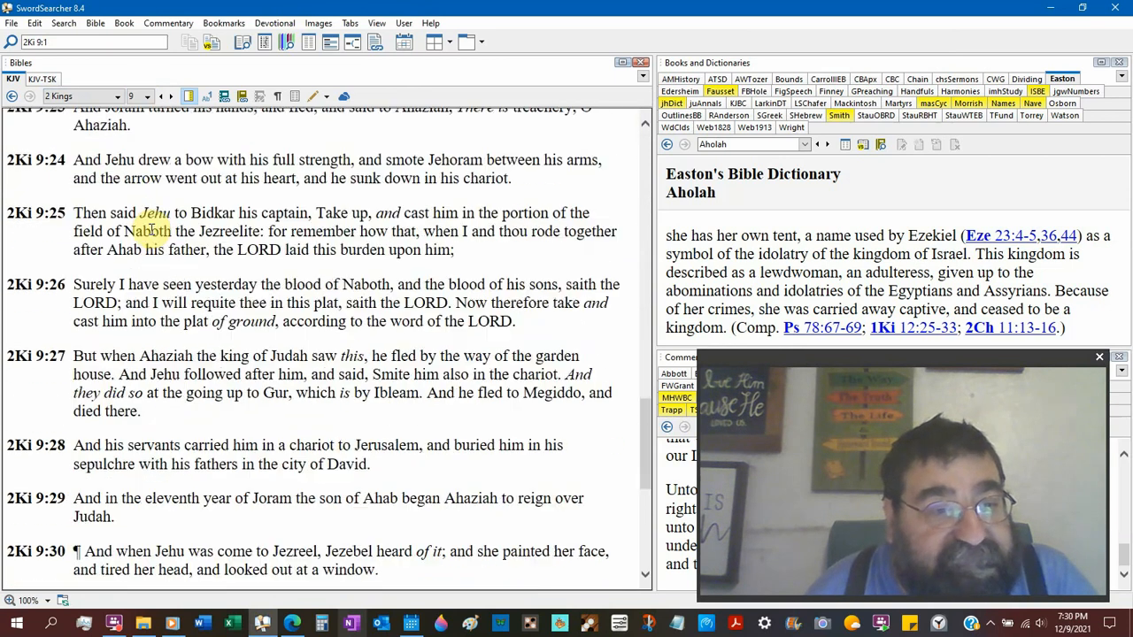
scroll("down", 3)
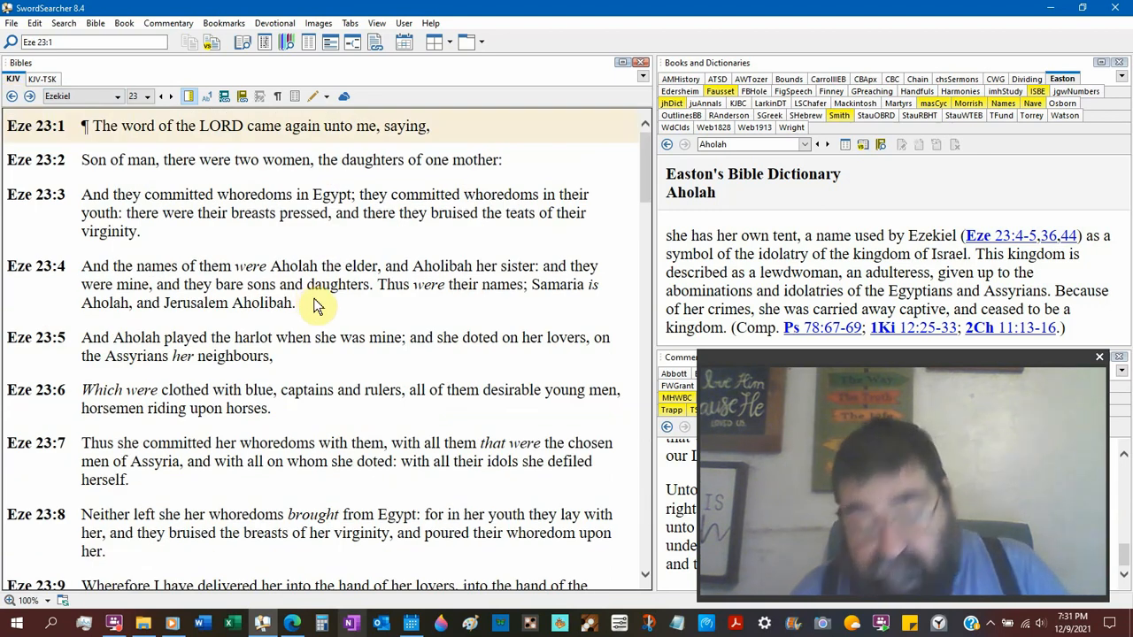
scroll("down", 3)
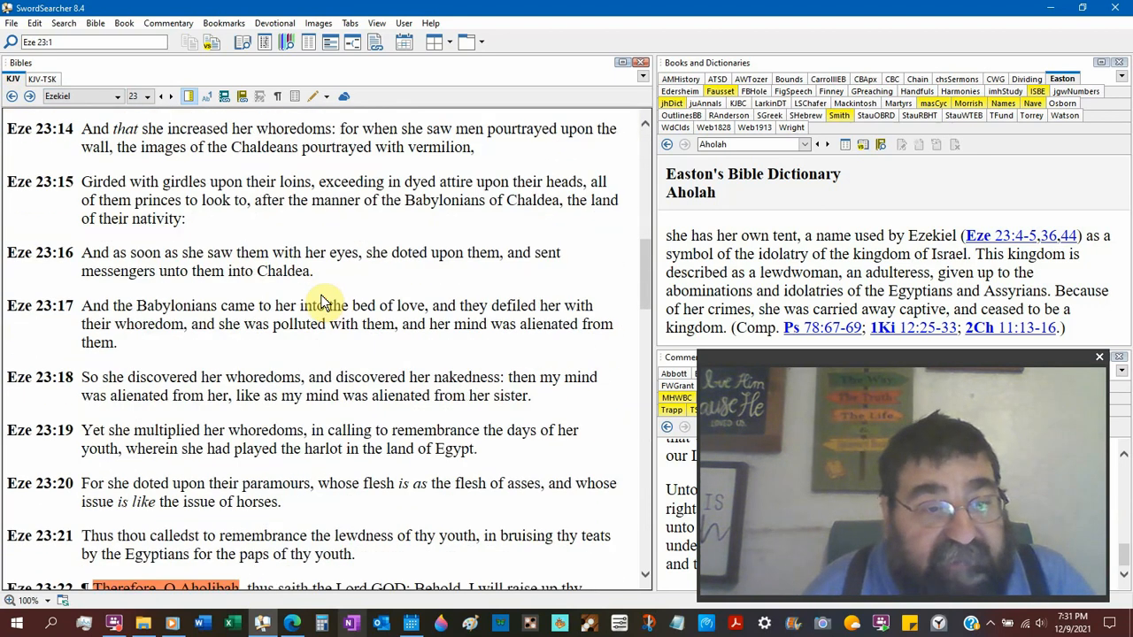
scroll("down", 3)
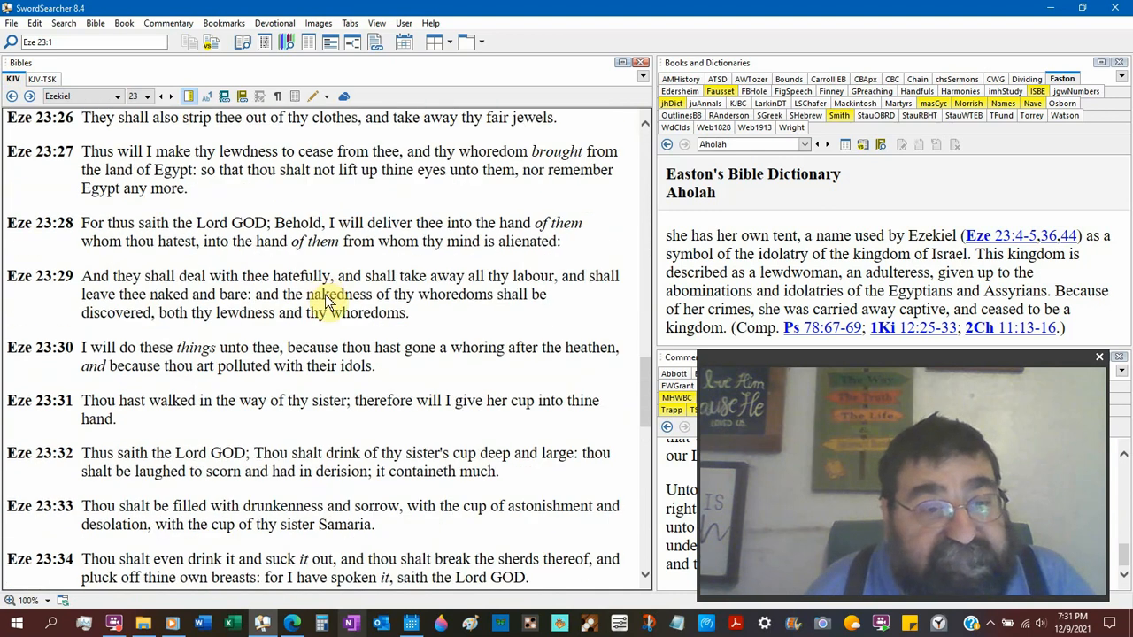
scroll("down", 3)
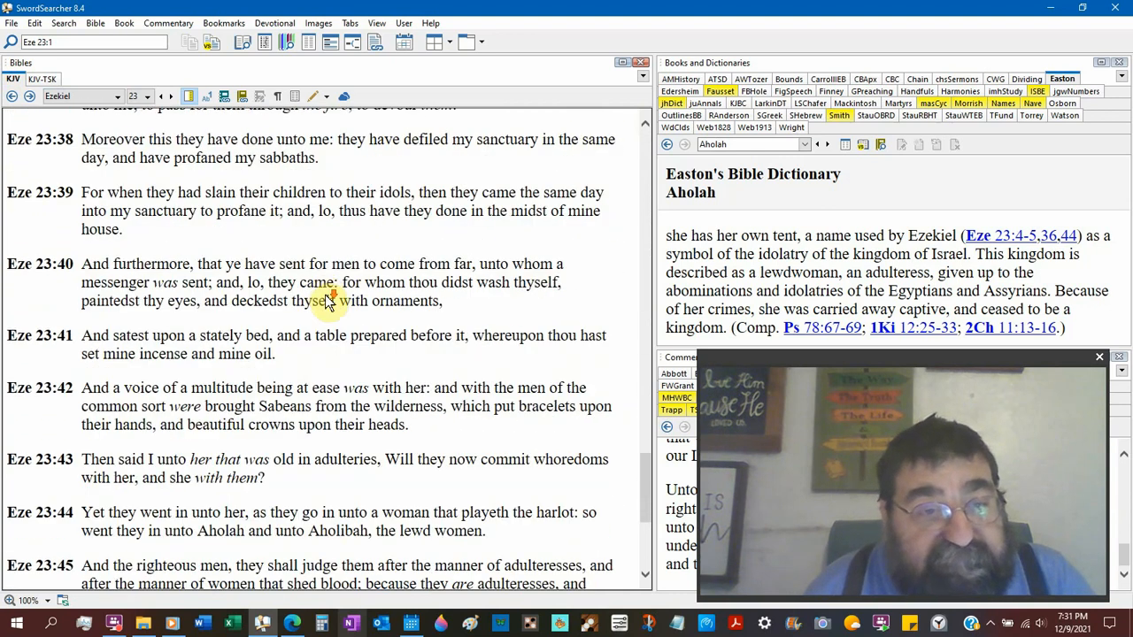
scroll("down", 3)
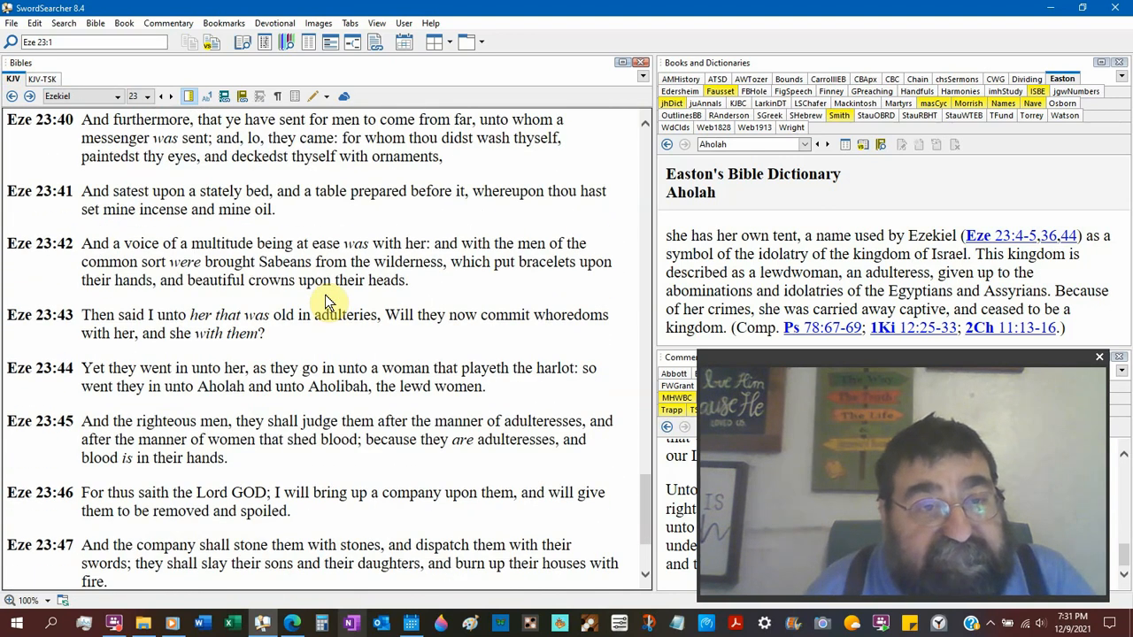
scroll("up", 3)
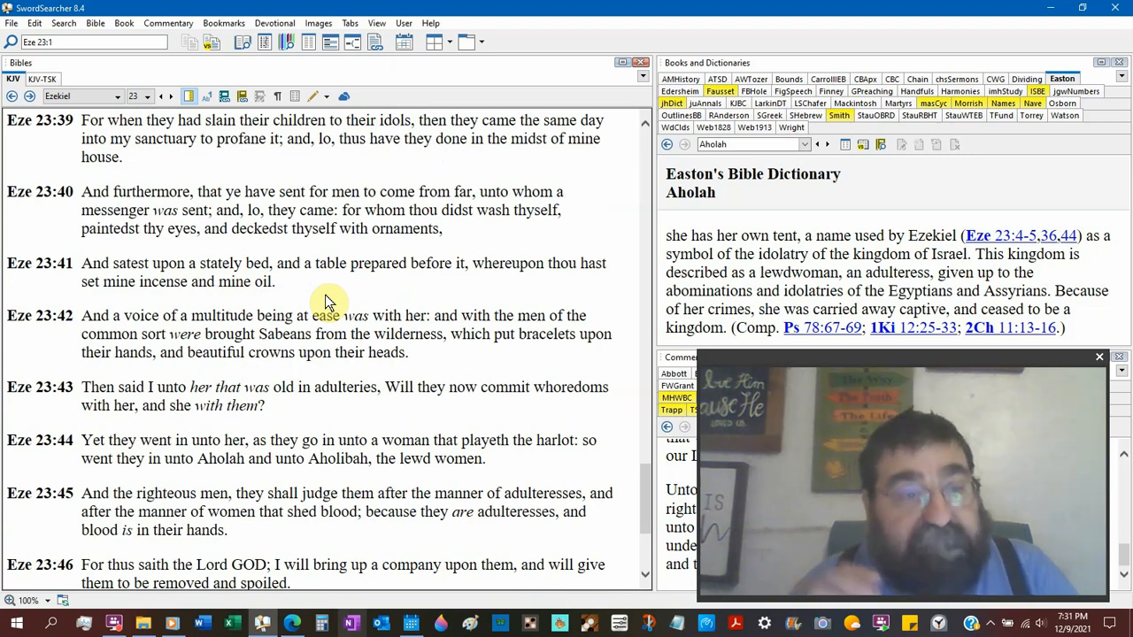
mouse_move(45, 478)
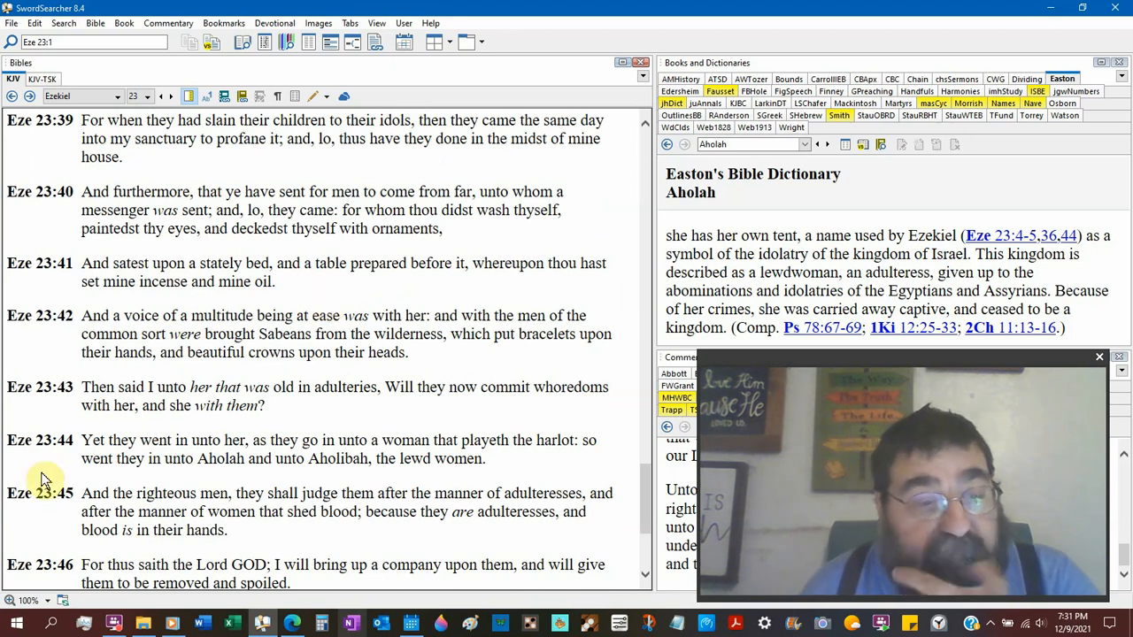
left_click(113, 624)
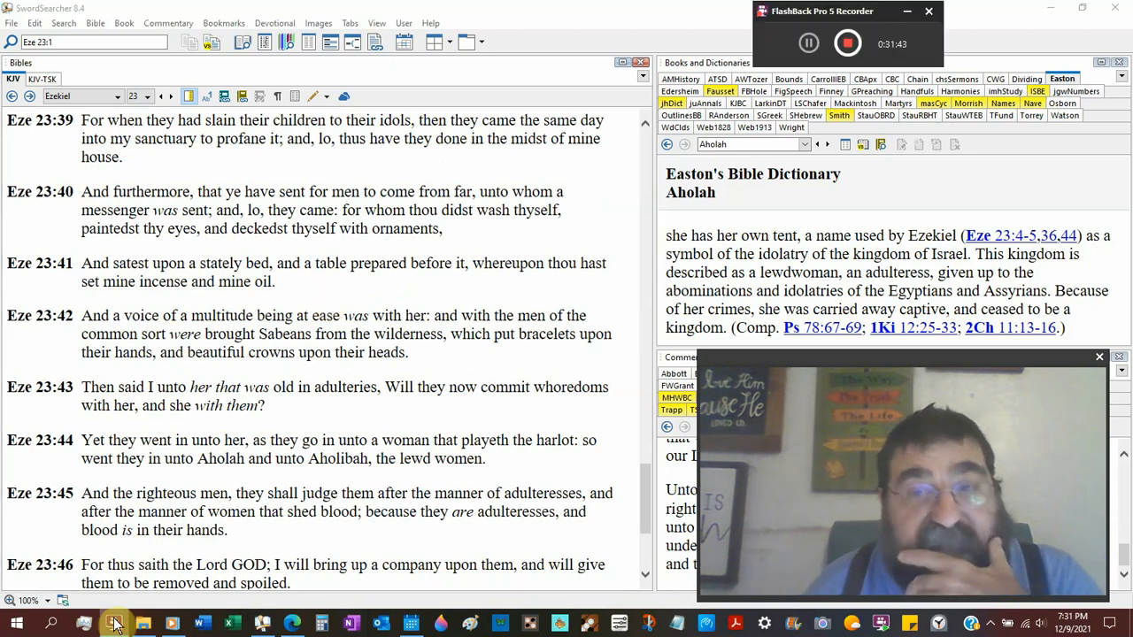
mouse_move(388, 434)
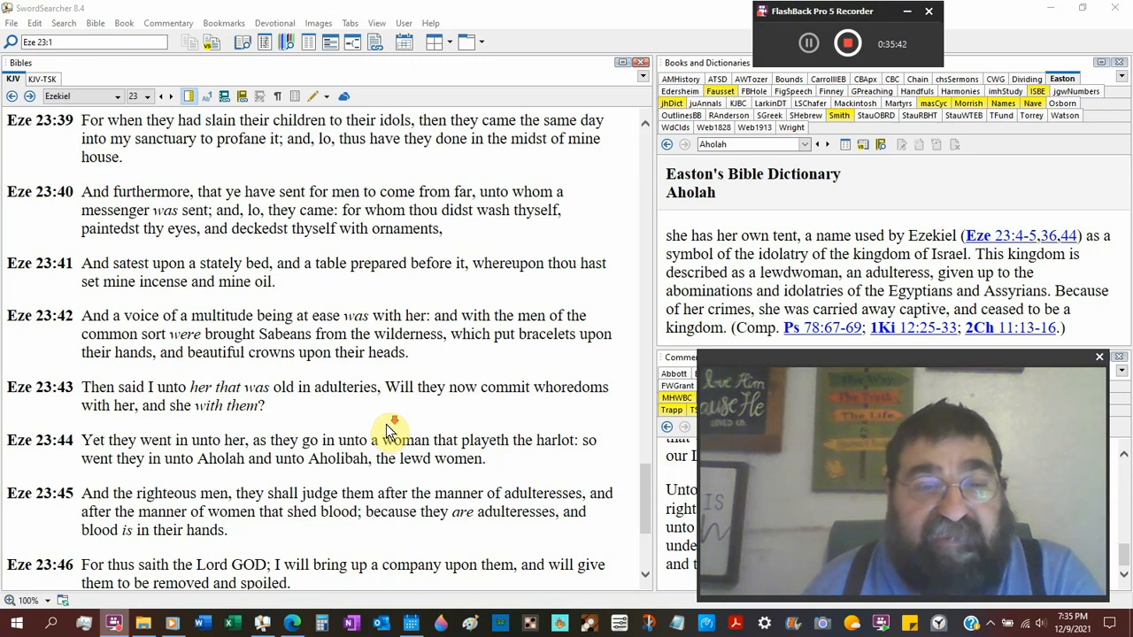
scroll("down", 3)
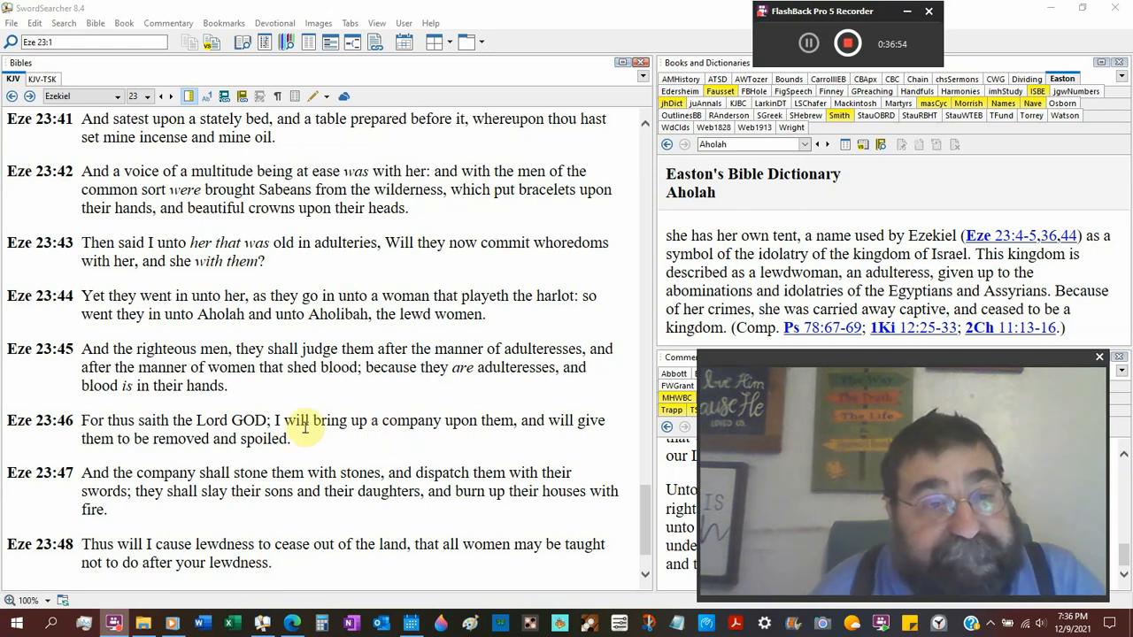
- Scroll the KJV pane down to Ezekiel 23:43–49 and the Next Chapter link
scroll("down", 3)
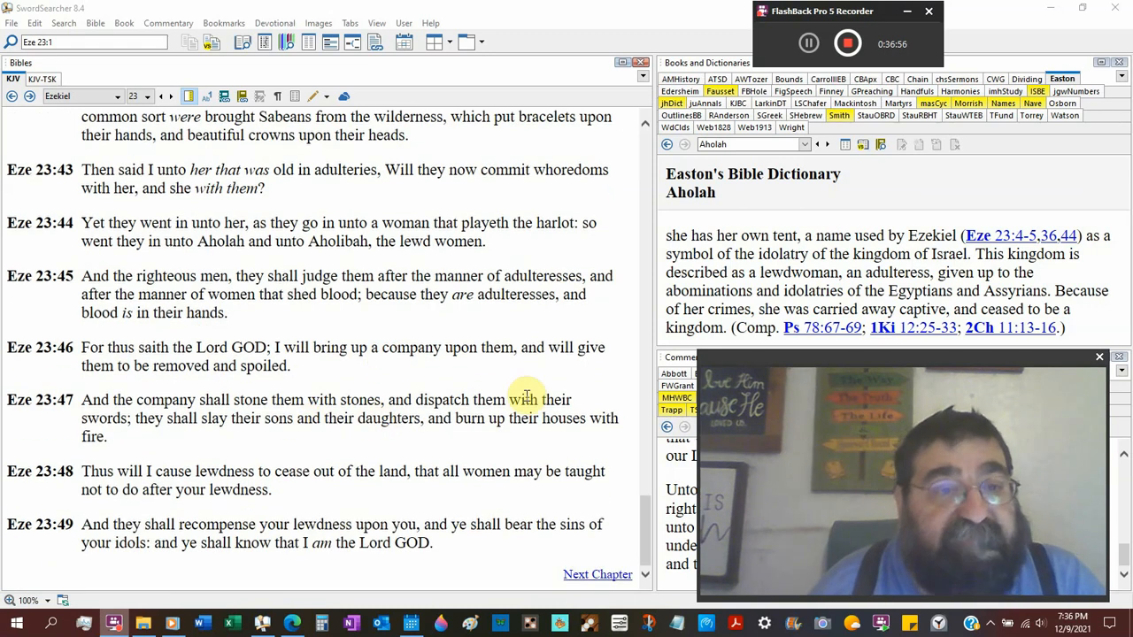